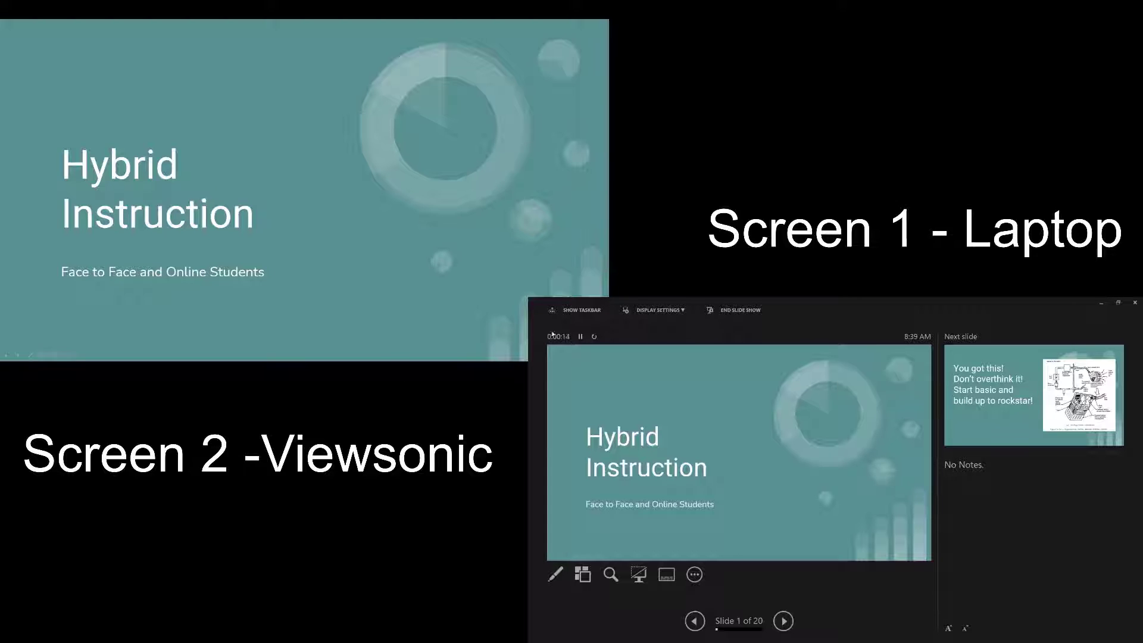
- In Presenter View, advance the slide show from the title slide to slide 5, Device Setup
left_click(783, 620)
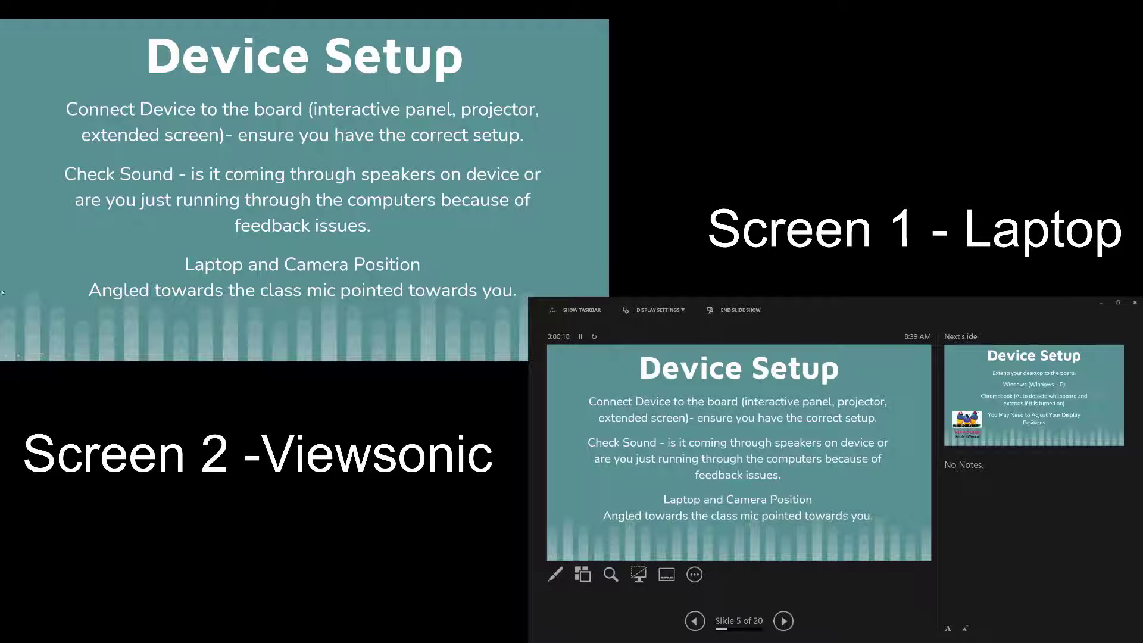
left_click(556, 575)
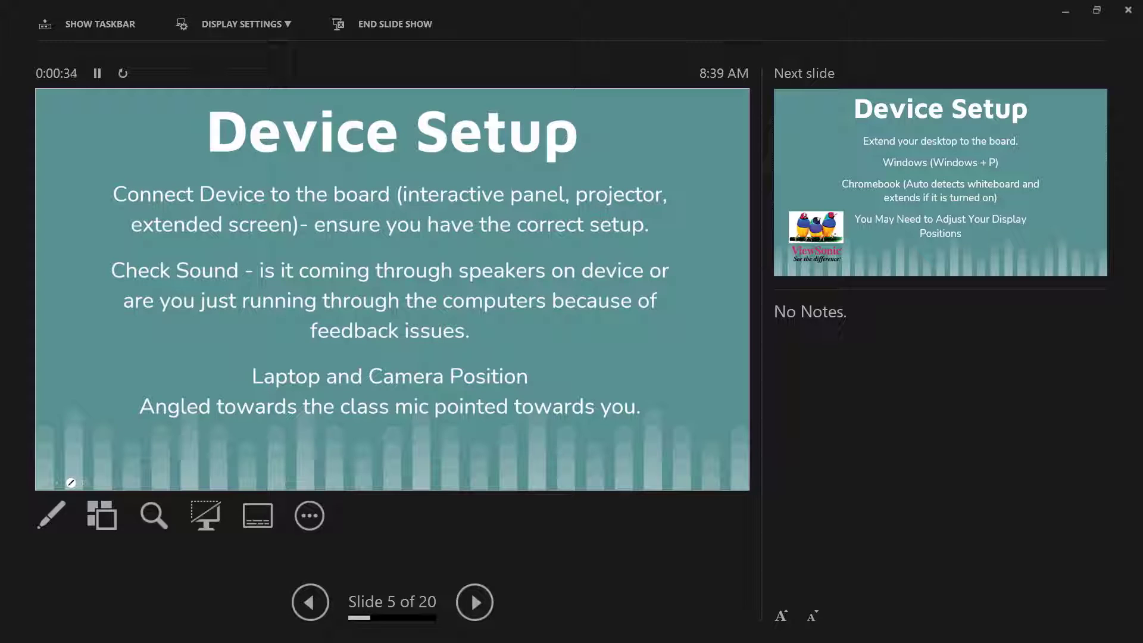
mouse_move(675, 58)
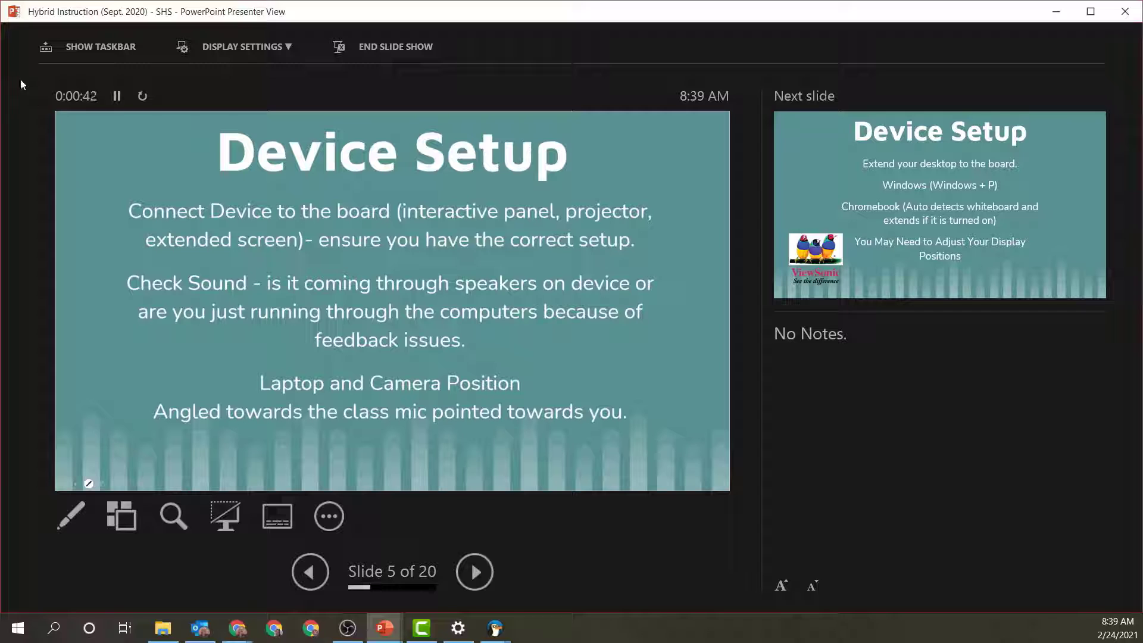
mouse_move(68, 10)
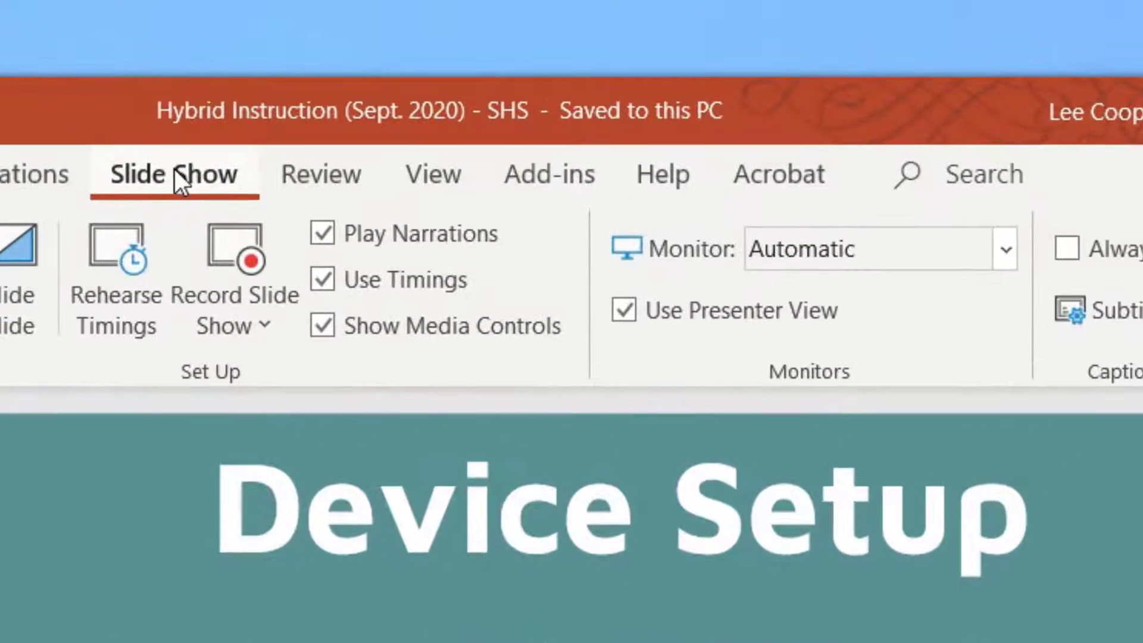
mouse_move(1127, 493)
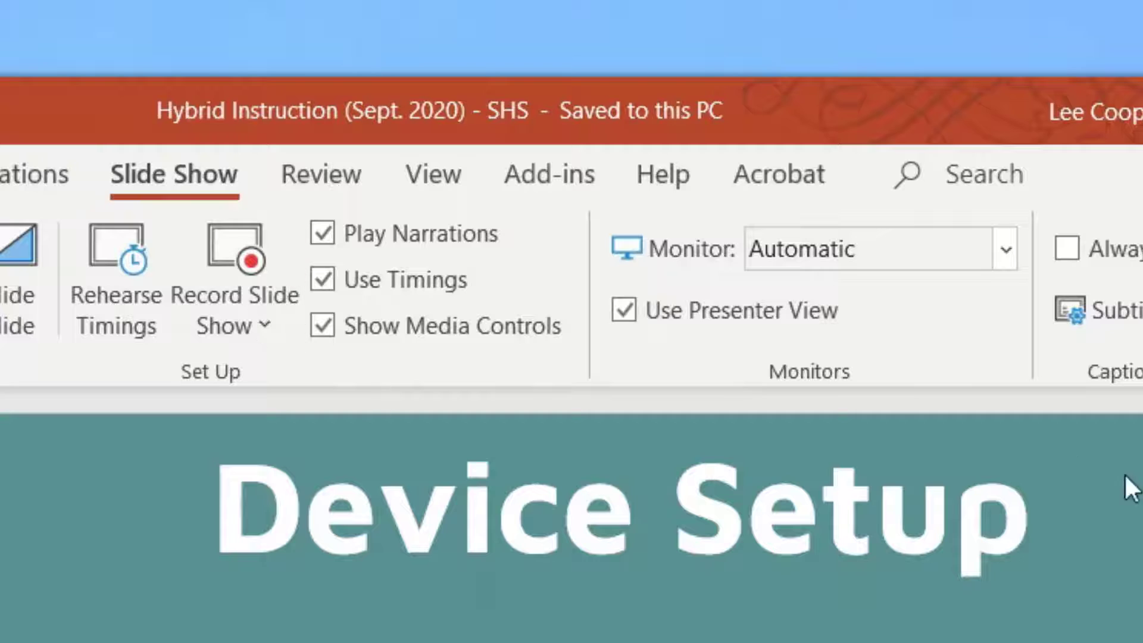
mouse_move(624, 319)
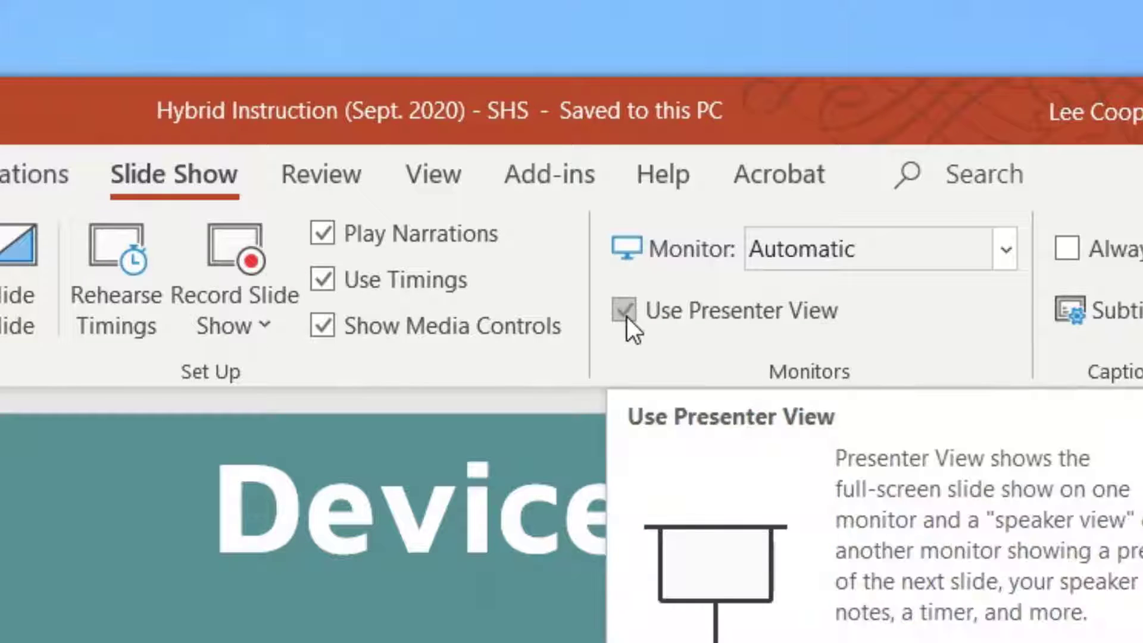